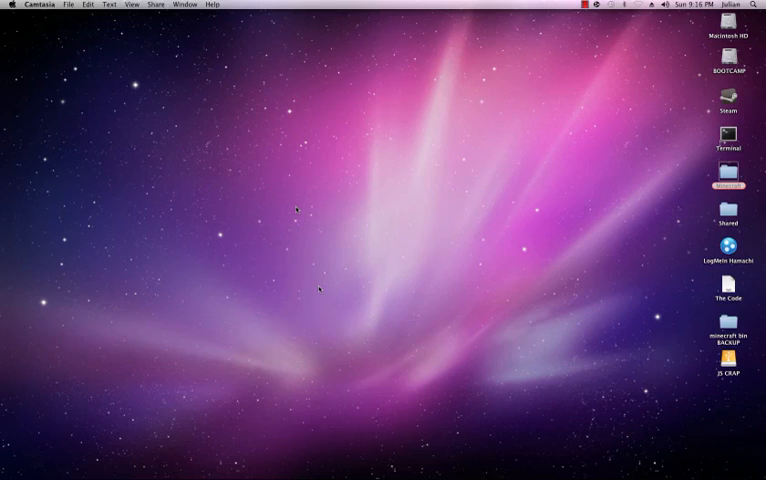
mouse_move(418, 316)
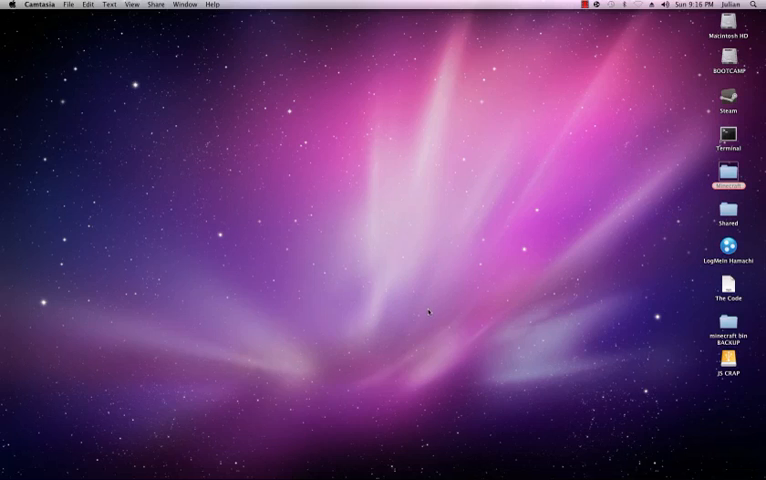
mouse_move(404, 284)
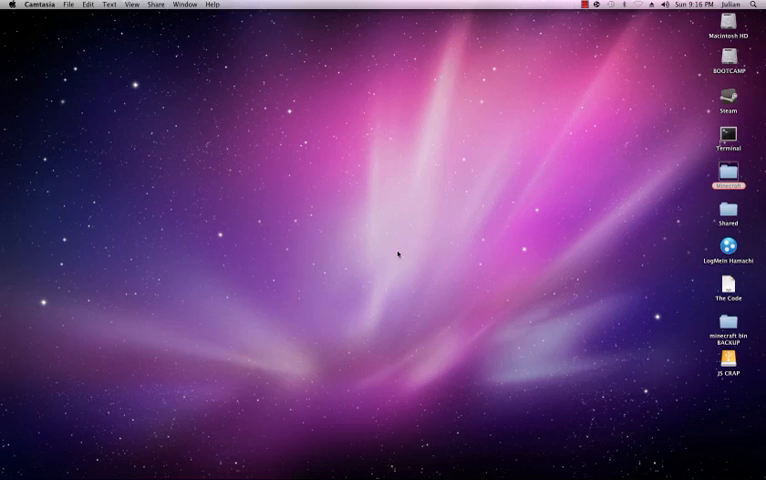
mouse_move(338, 208)
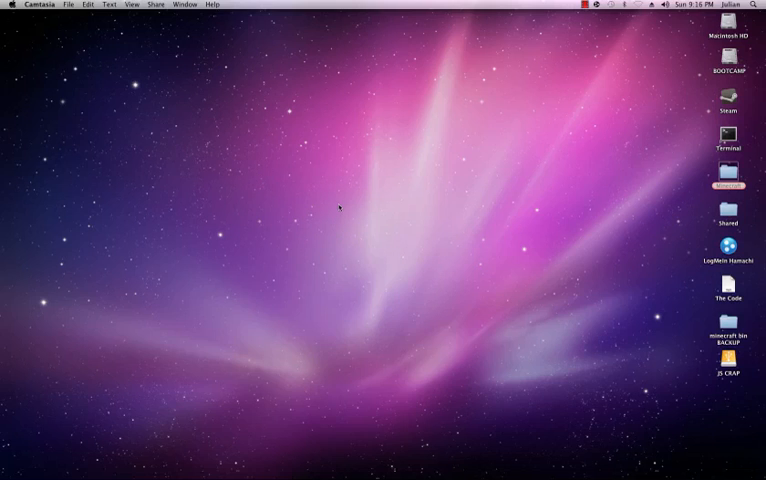
mouse_move(416, 244)
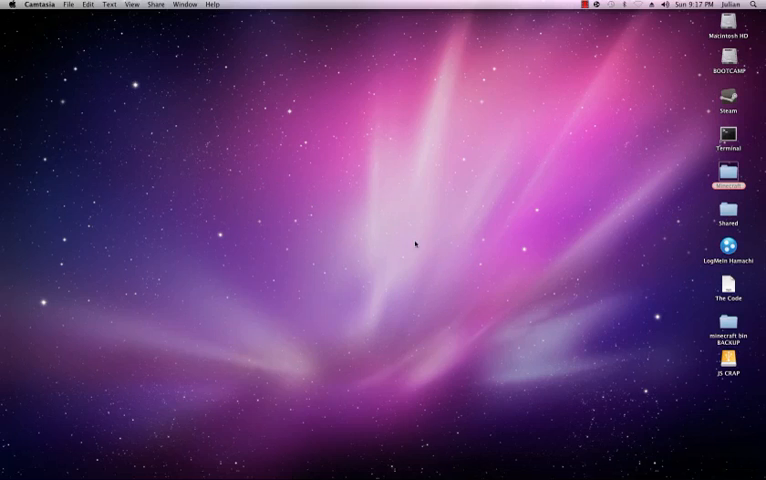
mouse_move(384, 242)
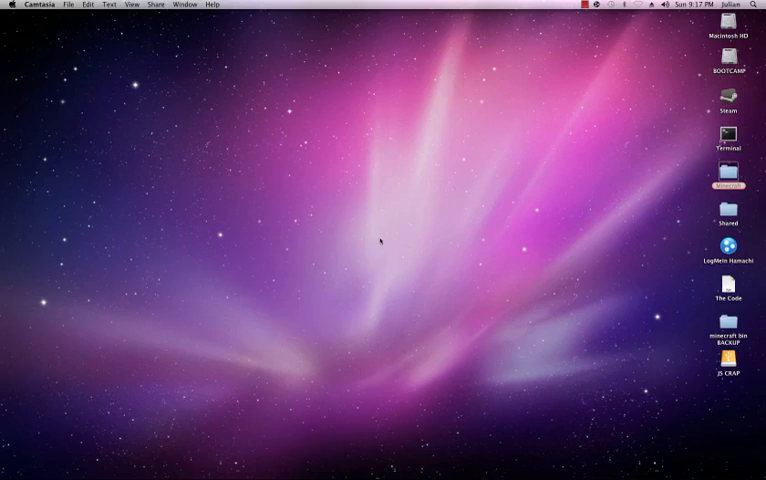
mouse_move(432, 234)
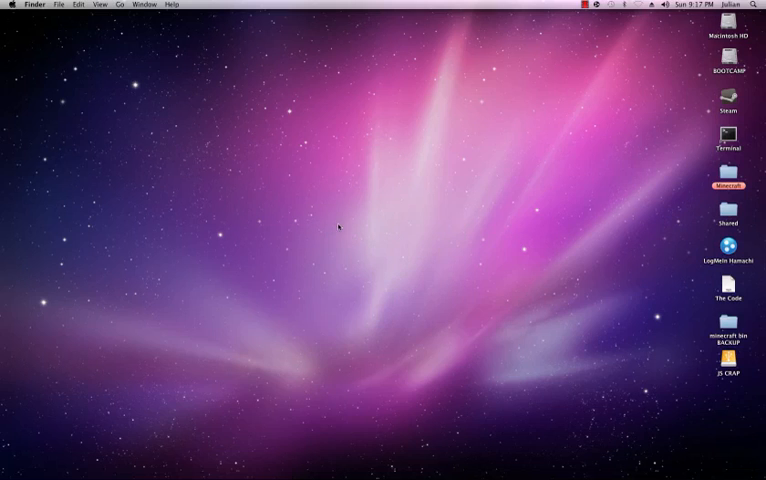
mouse_move(426, 256)
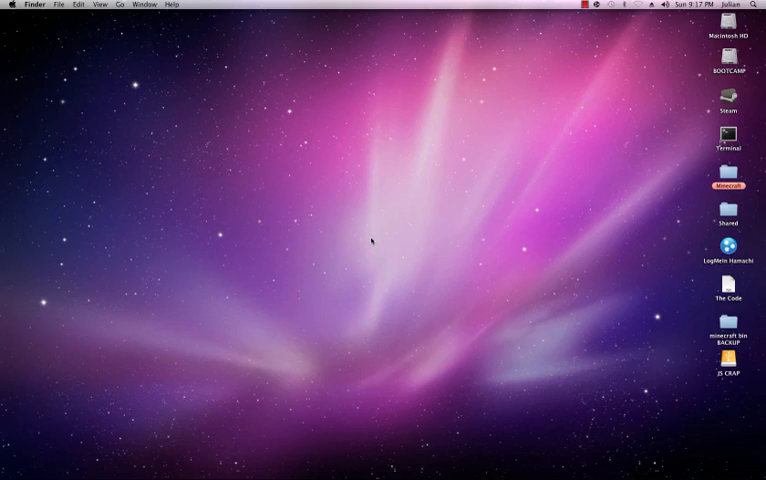
mouse_move(452, 310)
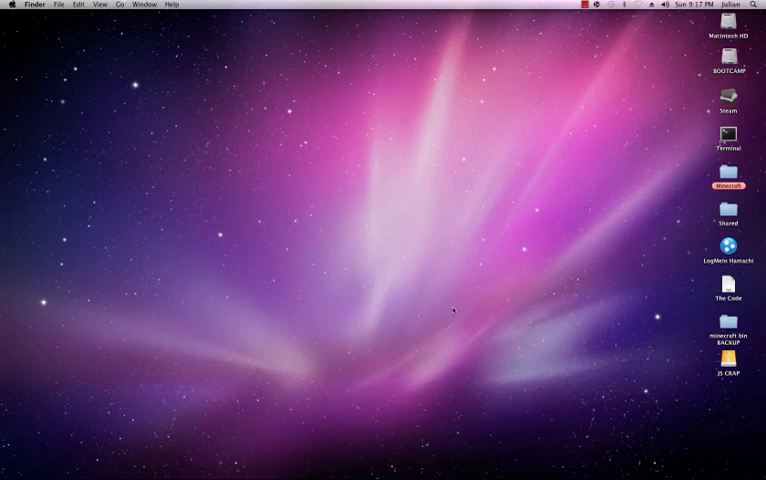
mouse_move(384, 236)
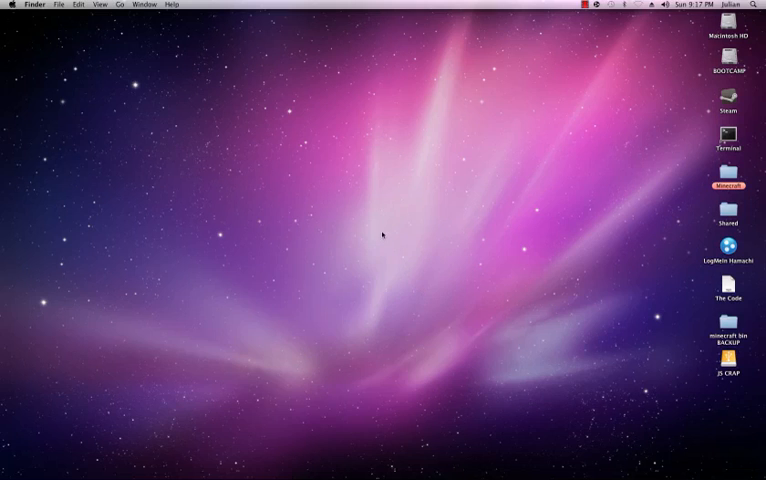
mouse_move(228, 230)
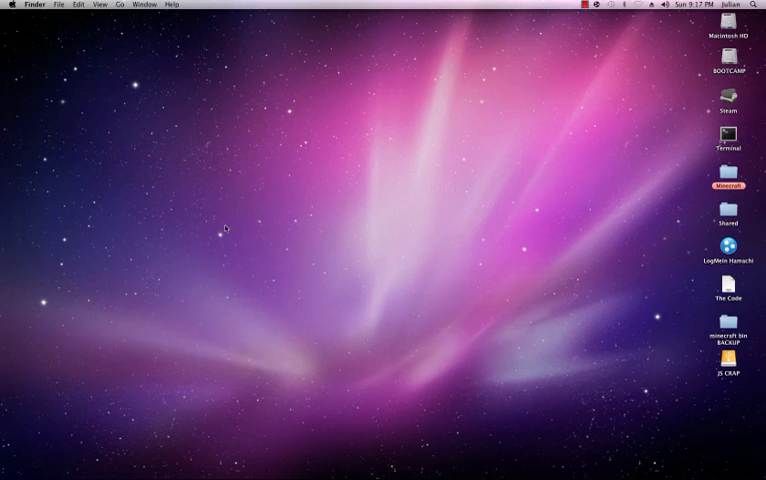
mouse_move(432, 238)
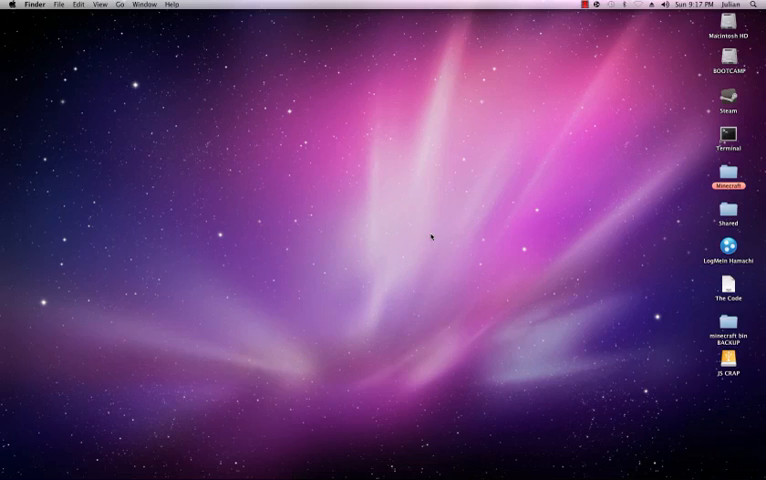
mouse_move(386, 228)
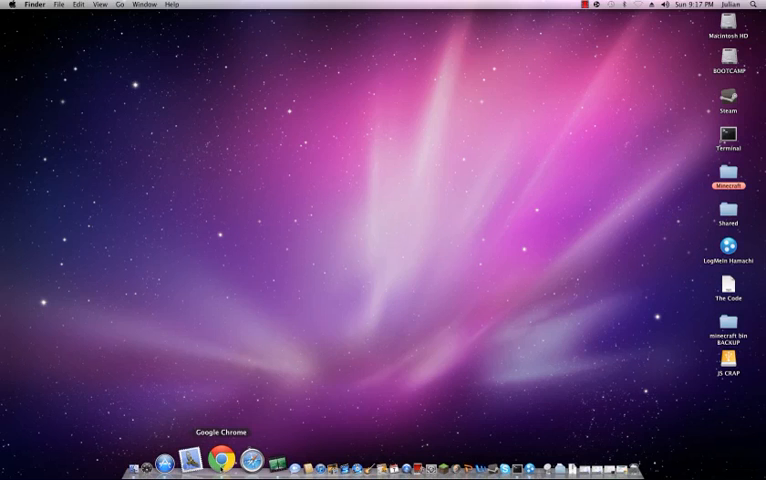
Step: Launch Hamachi from the Dock, dismiss the Network > Join prompt, and select the existing network
click(208, 460)
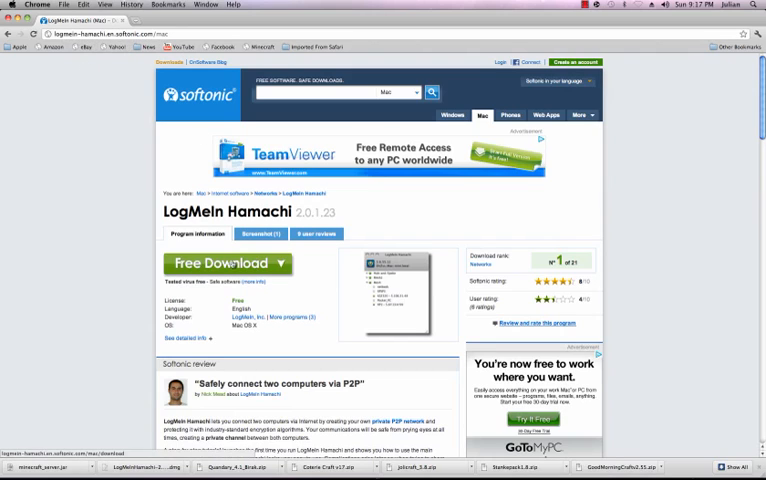
mouse_move(228, 264)
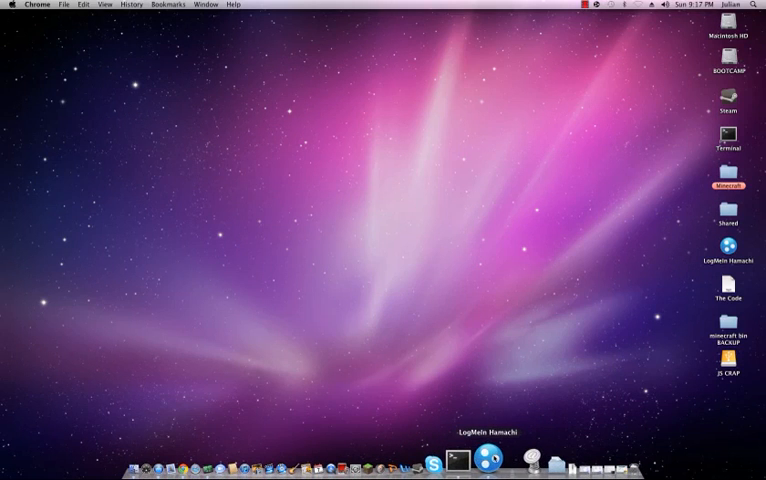
click(492, 458)
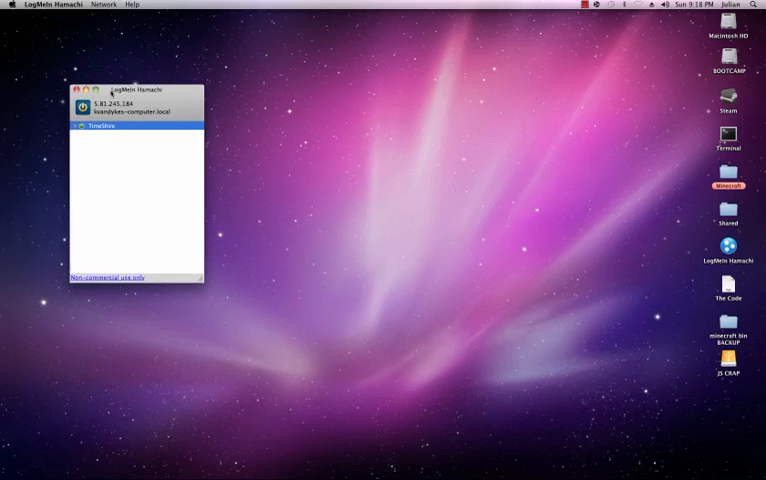
click(104, 4)
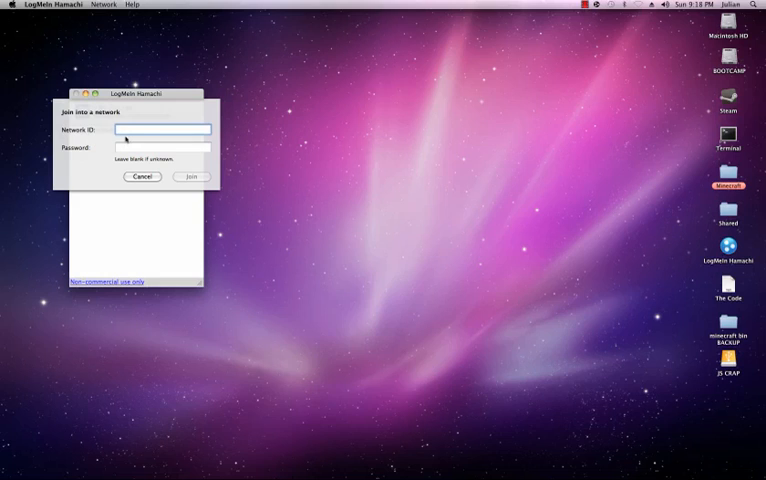
click(162, 130)
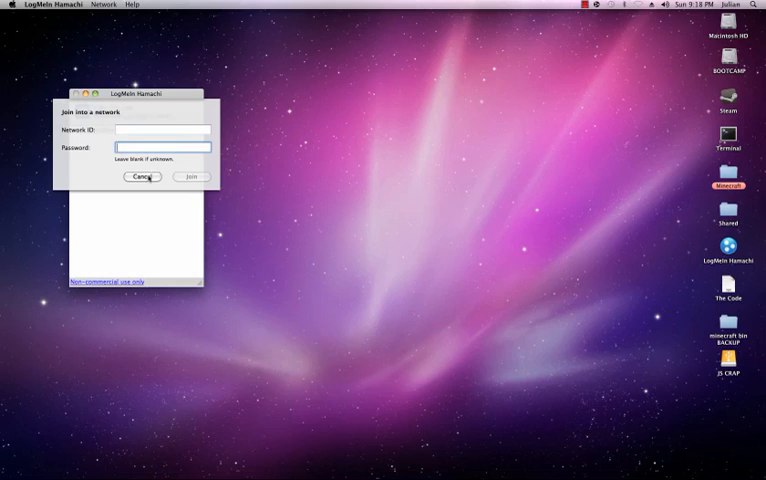
click(140, 176)
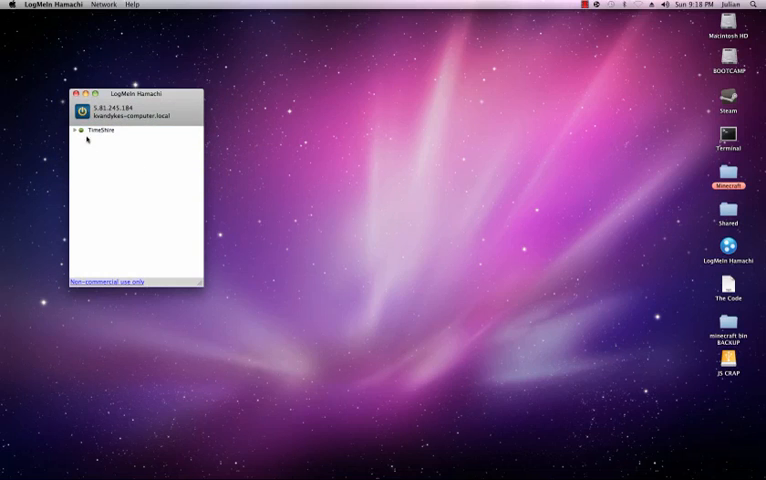
click(98, 130)
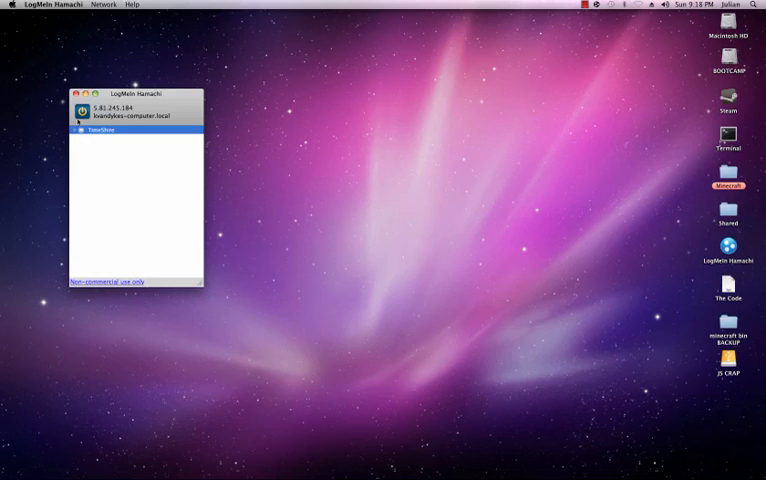
mouse_move(80, 136)
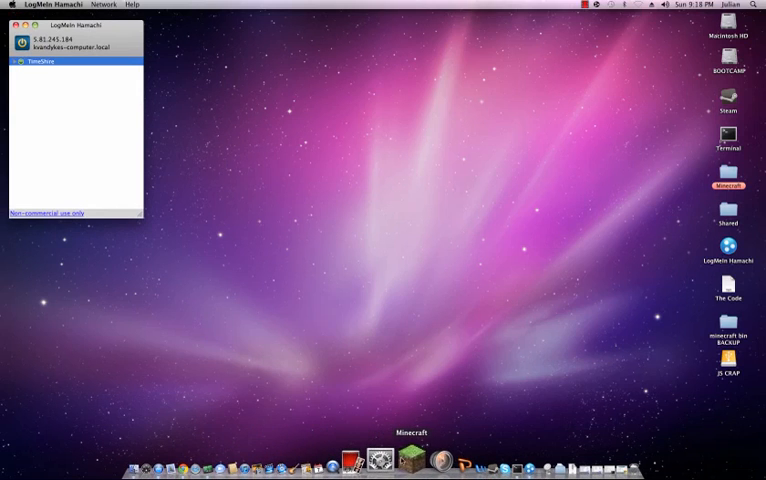
Step: Launch Minecraft from the Dock, dismiss the cannot-open warning, and log in to reach the Beta title menu
click(410, 460)
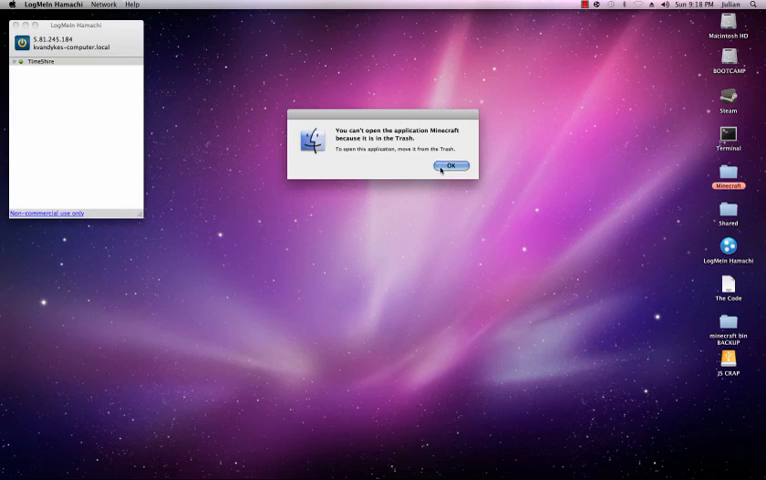
click(450, 166)
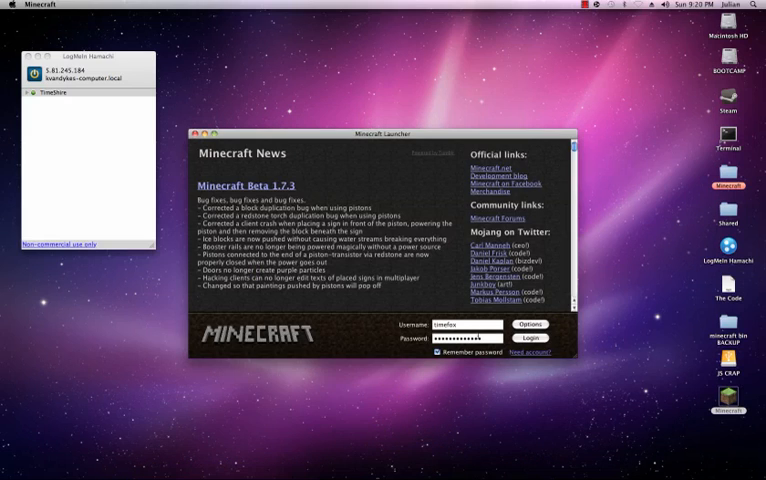
click(524, 340)
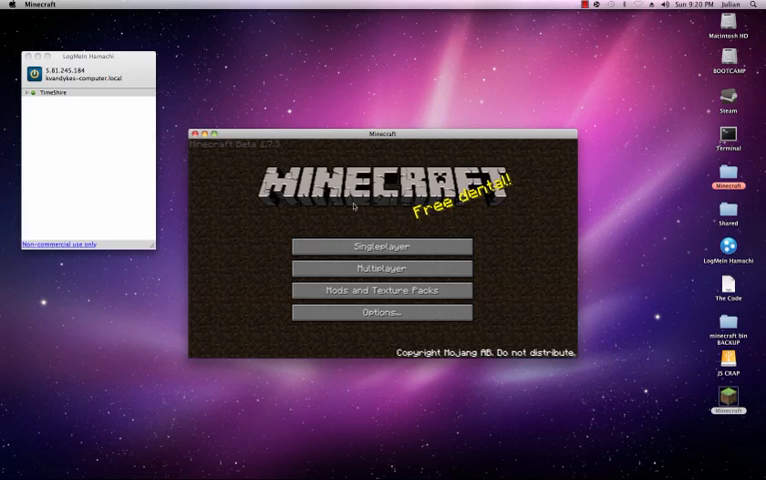
Step: Connect to the Hamachi server IP via Multiplayer and resume play in the torch-lit stone room
click(380, 268)
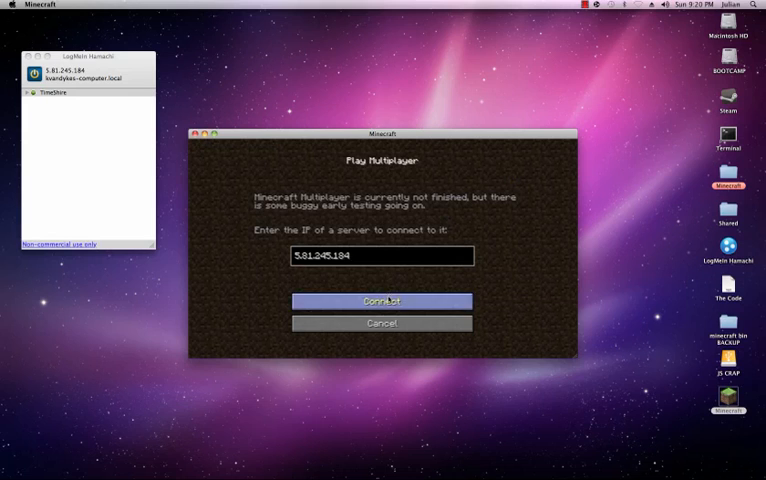
click(380, 300)
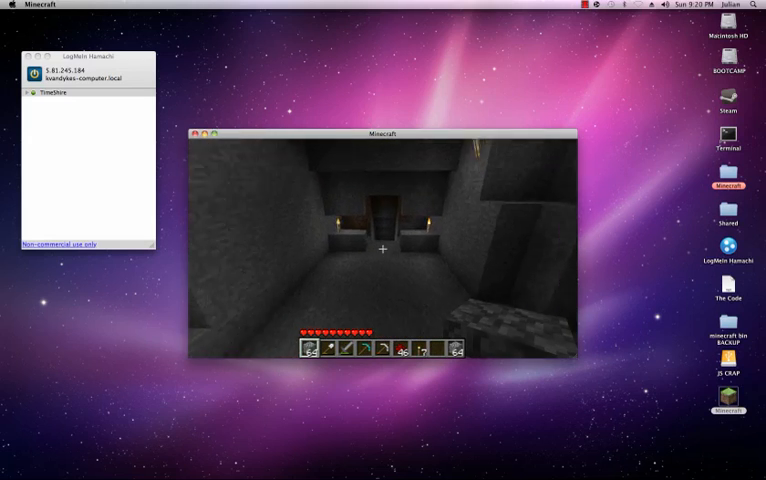
key(Escape)
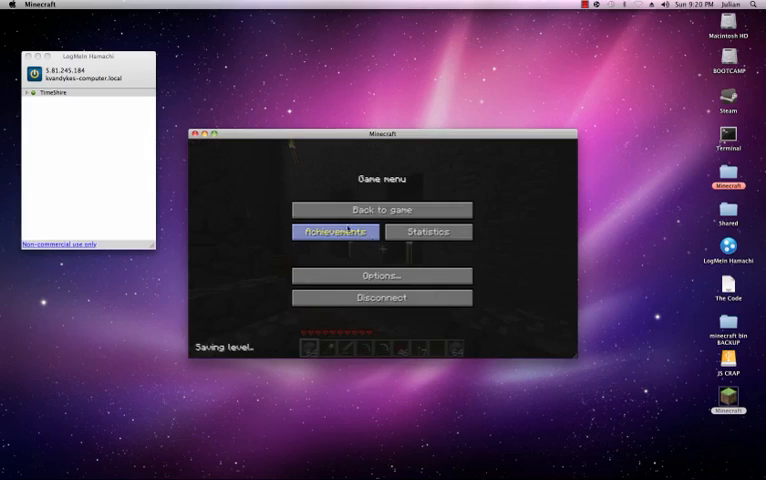
click(380, 208)
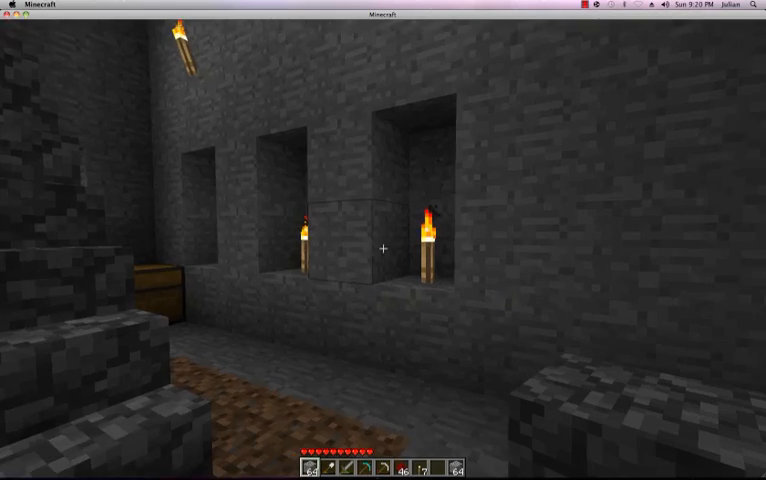